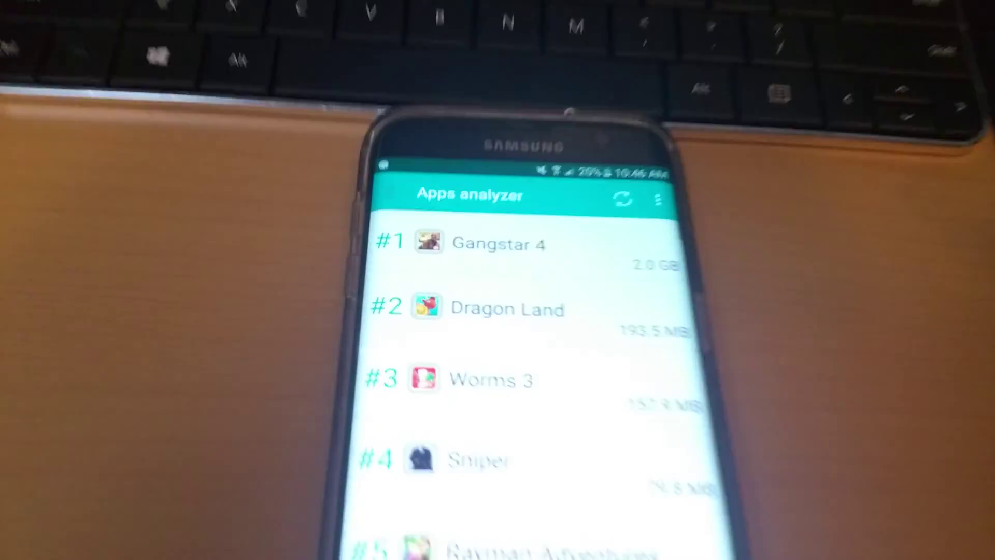
# Leave the apps analyzer for the launcher folder of root tools
pyautogui.click(498, 244)
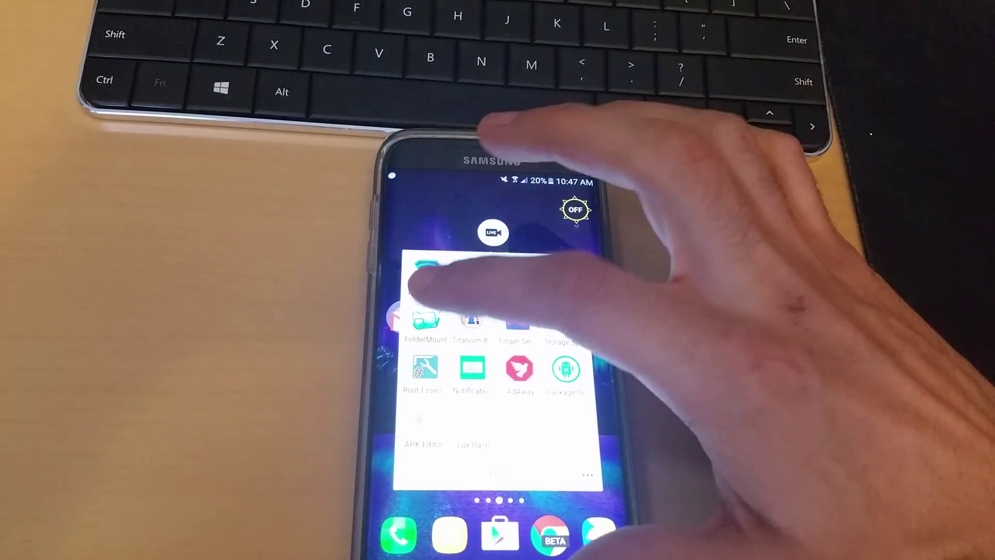
# Launch FolderMount and show the apps analyzer with Gangstar 4 first at 2.0 GB
pyautogui.click(423, 320)
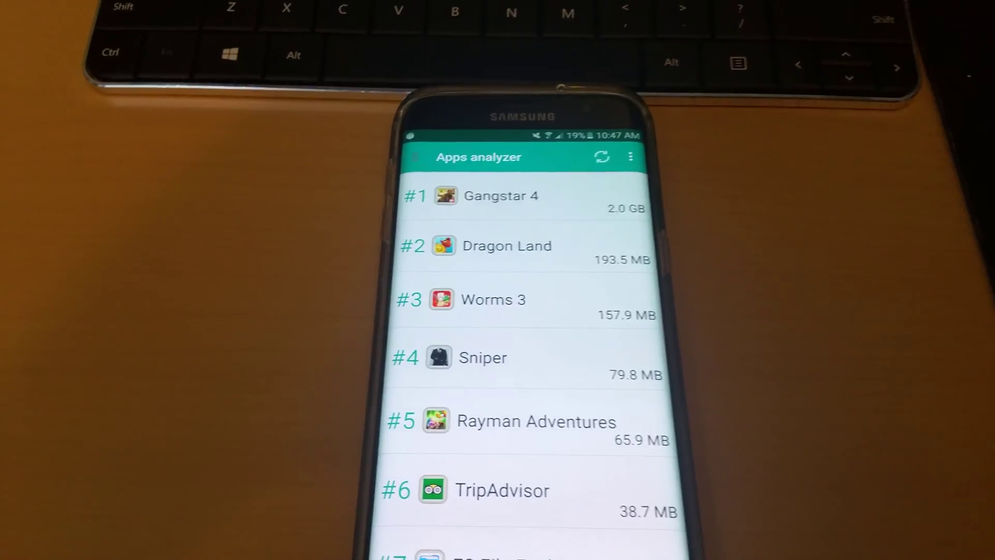
# Pair Gangstar 4's internal obb folder with an automatically created SD-card destination and save it
pyautogui.click(497, 196)
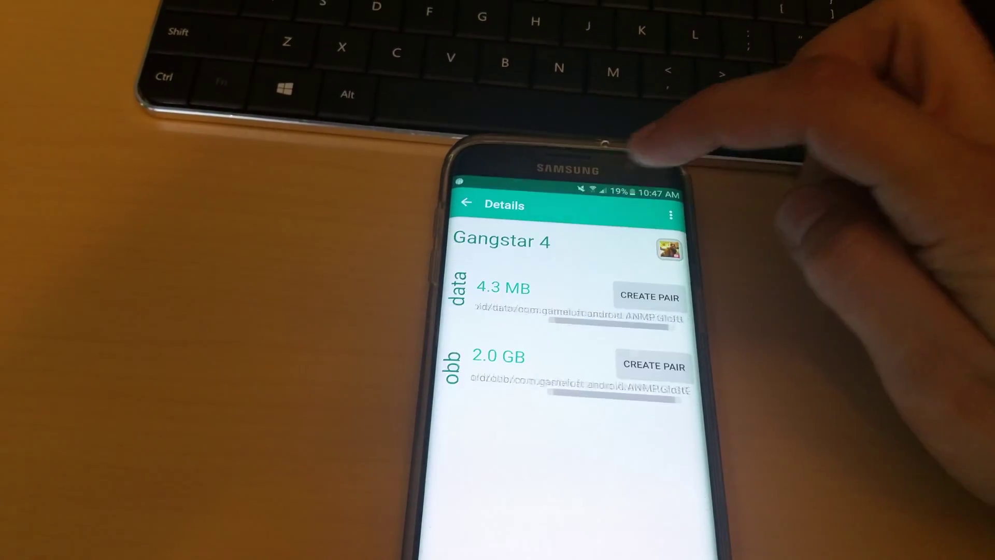
pyautogui.click(653, 366)
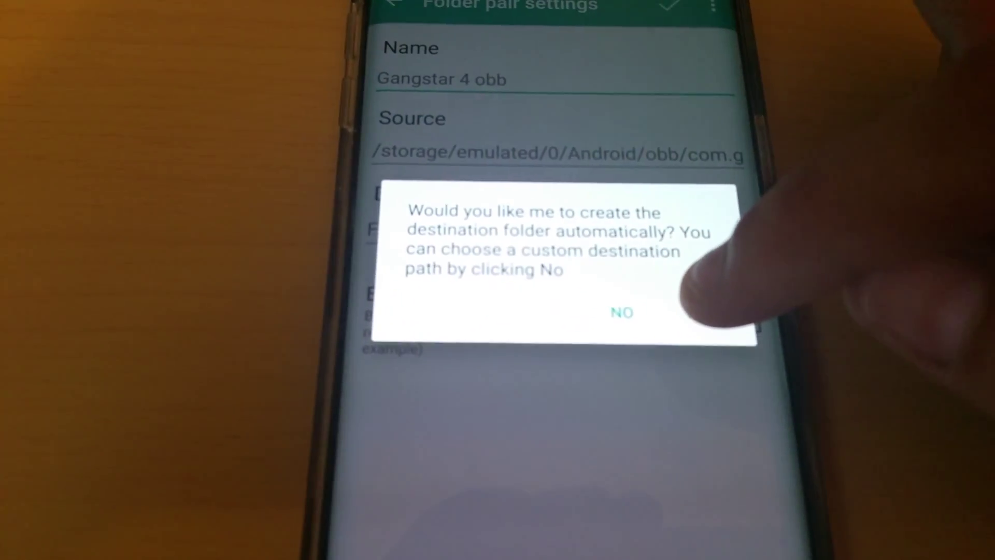
pyautogui.click(624, 312)
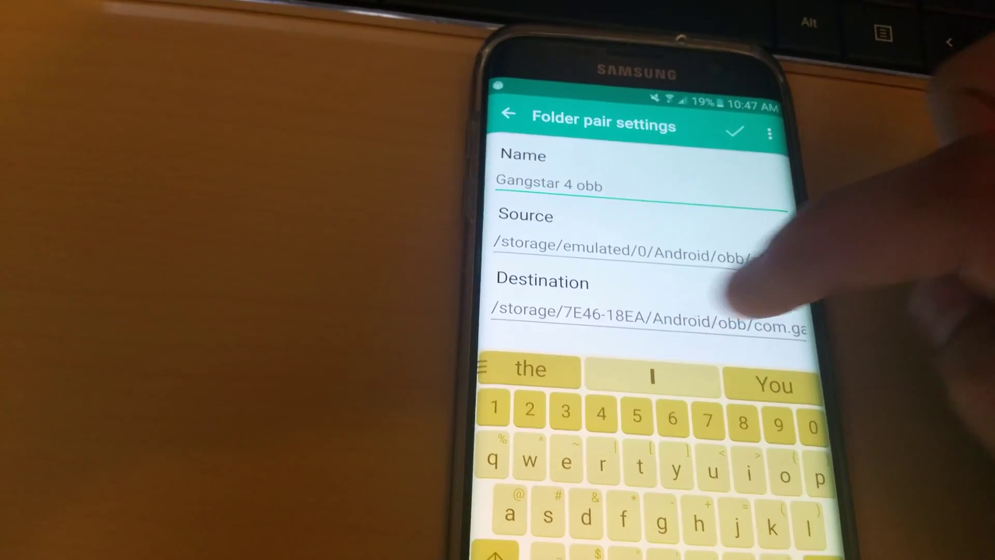
pyautogui.scroll(-3)
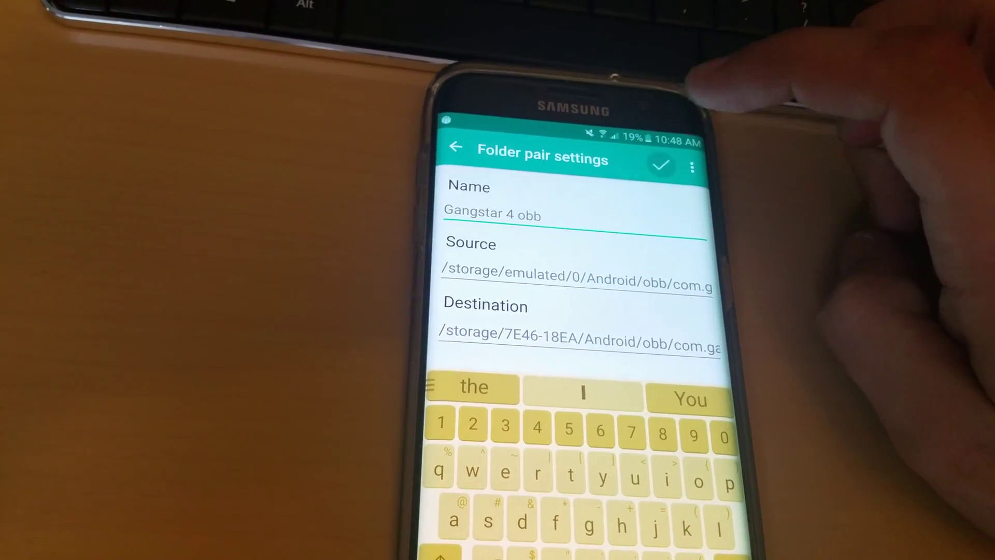
pyautogui.click(663, 164)
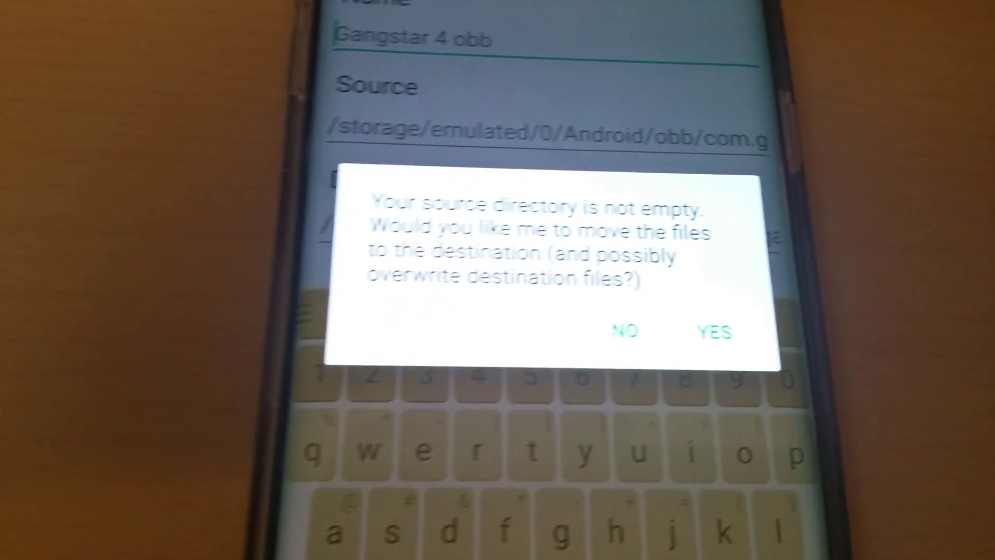